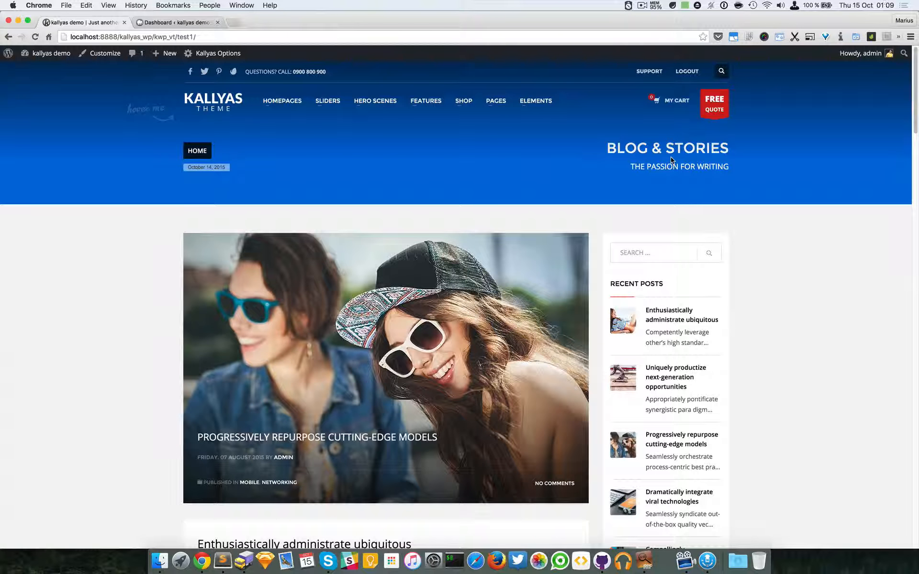
mouse_move(744, 196)
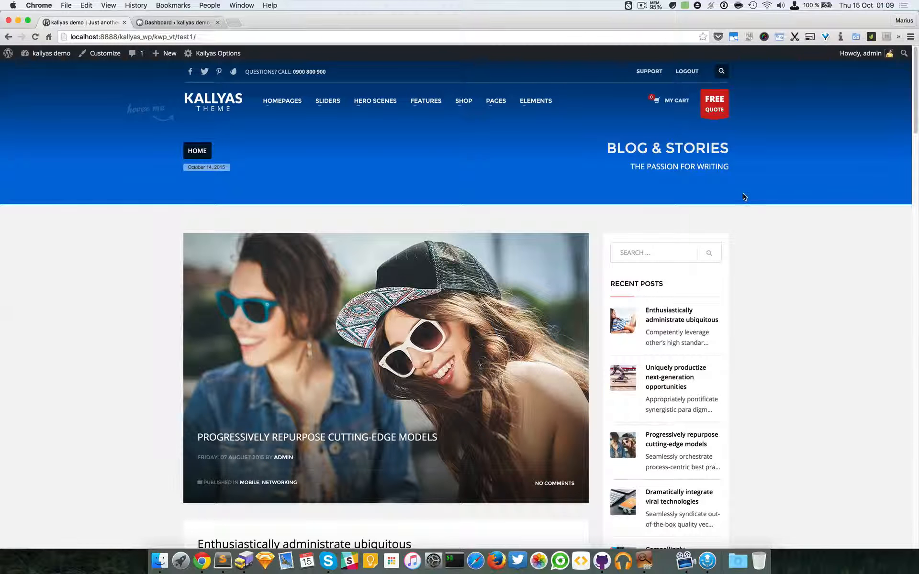
mouse_move(282, 101)
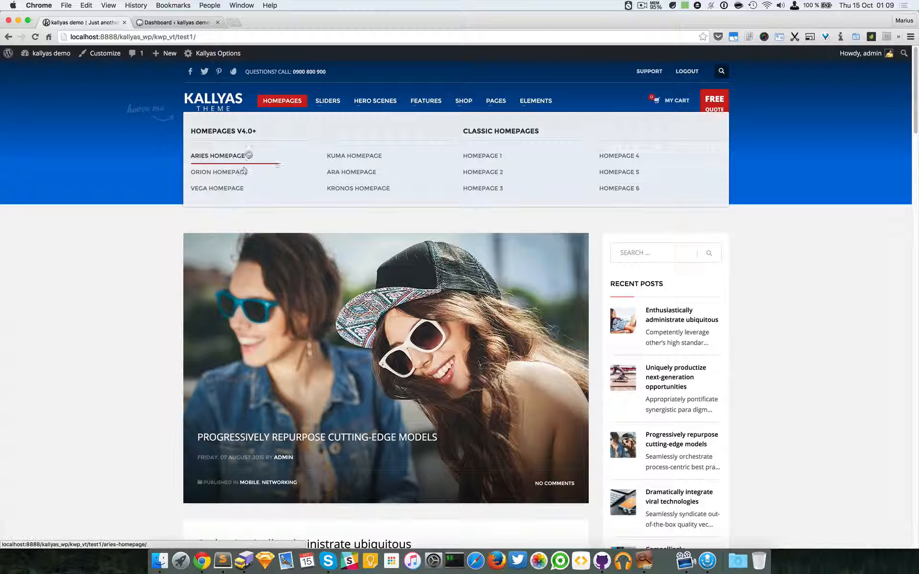
mouse_move(319, 160)
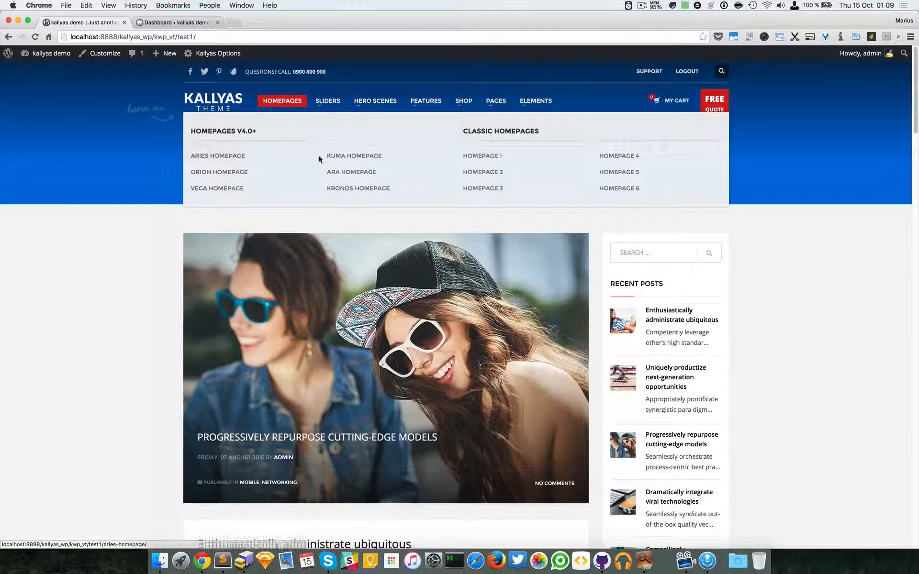
Open the Kuma Homepage from the demo site's Homepages menu.
click(354, 155)
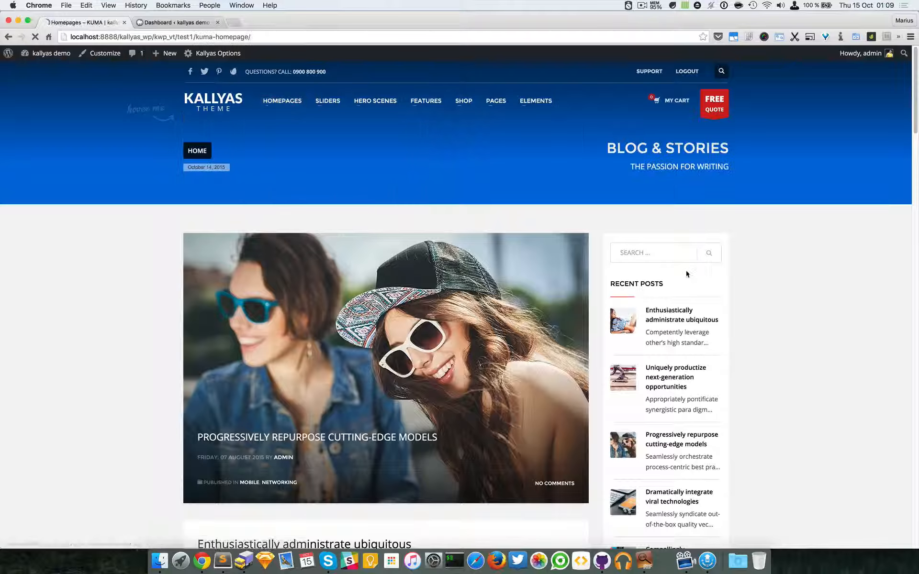
Browse the Kuma homepage's feature boxes and FAQ, then launch 'Edit with page builder' from the admin bar.
click(282, 101)
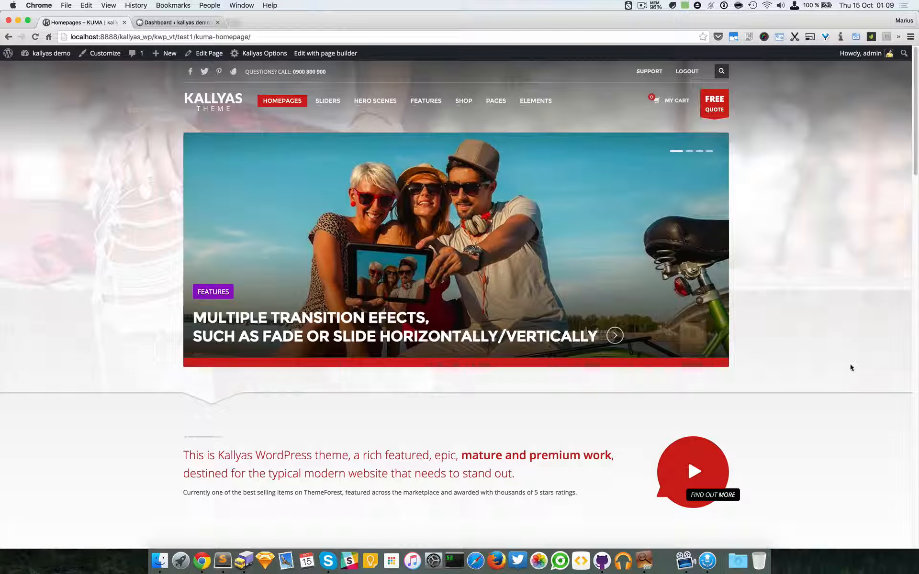
scroll(down, 3)
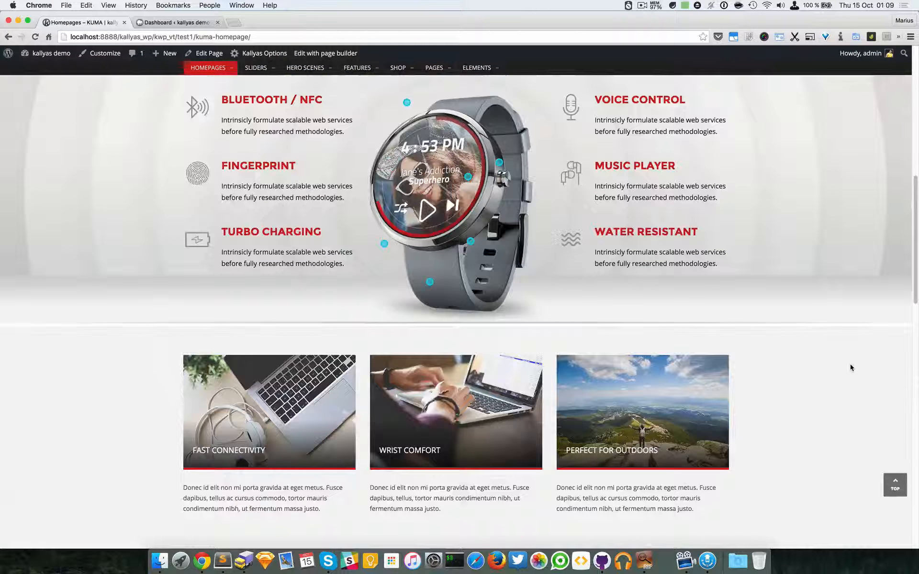
scroll(down, 3)
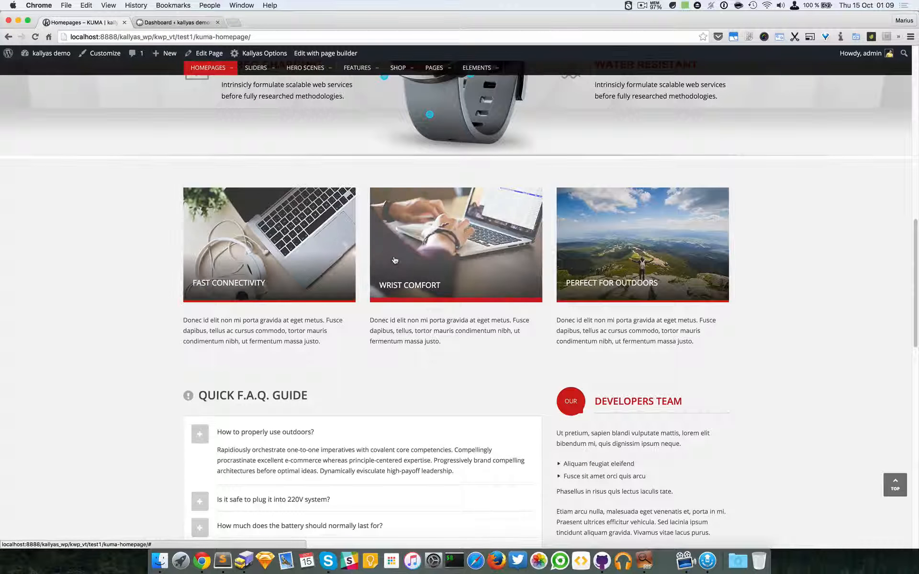
click(325, 53)
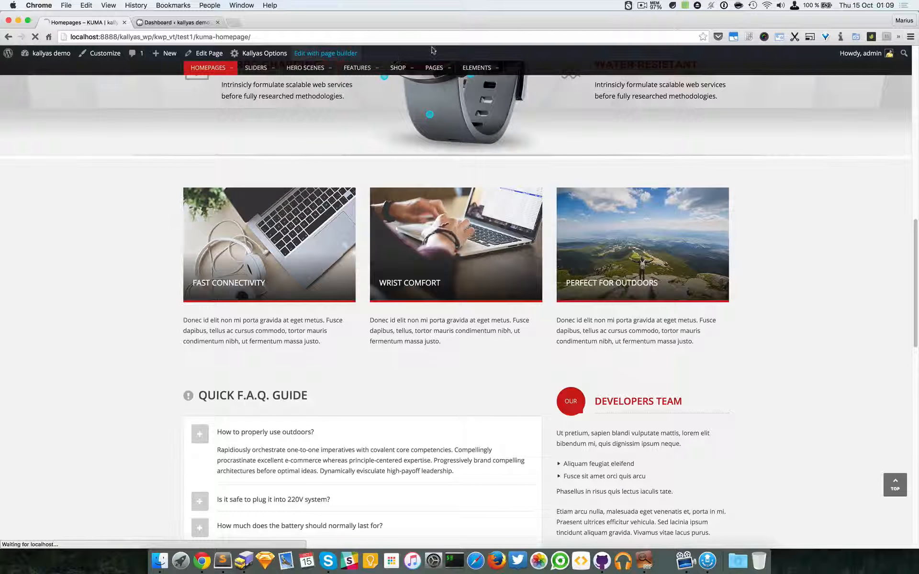
Scroll through the Kuma homepage in page builder edit mode, revealing element toolbars on hover.
click(326, 54)
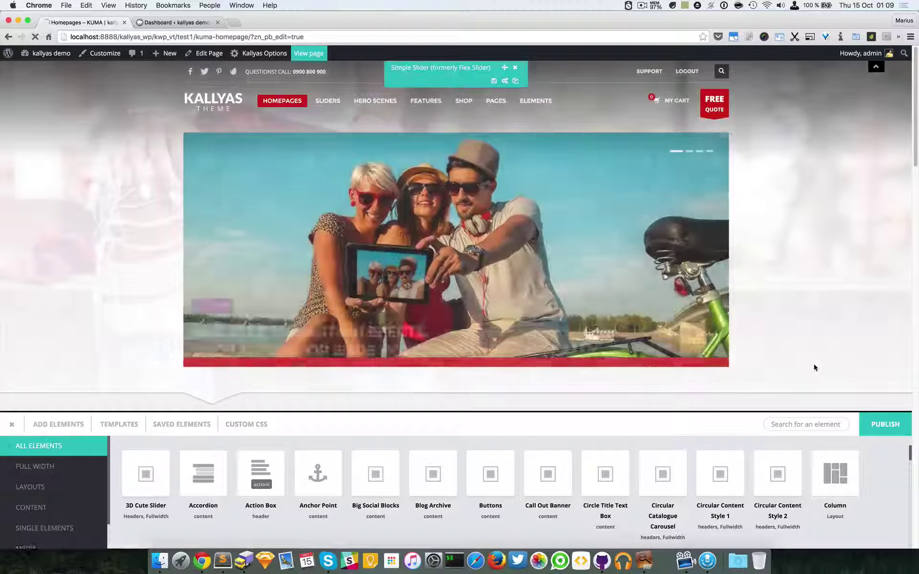
scroll(down, 3)
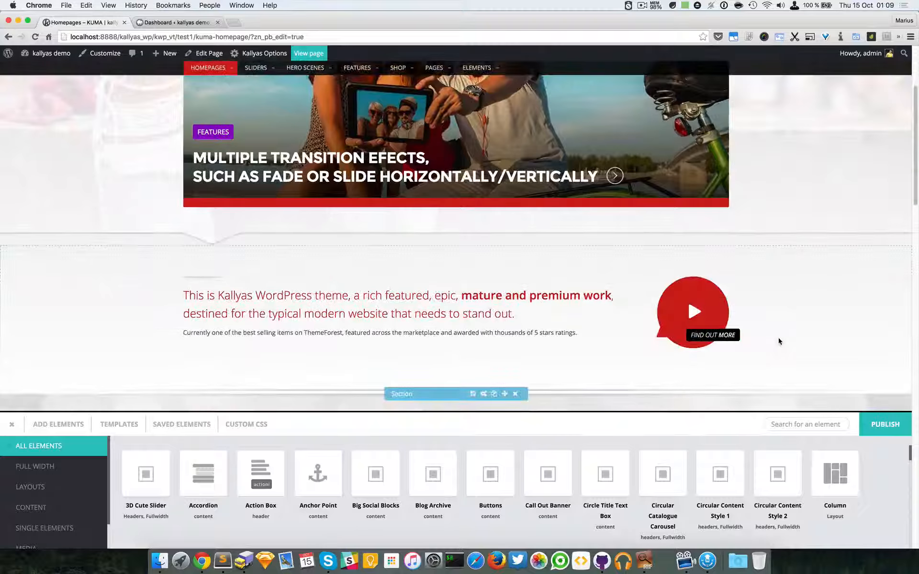
scroll(down, 3)
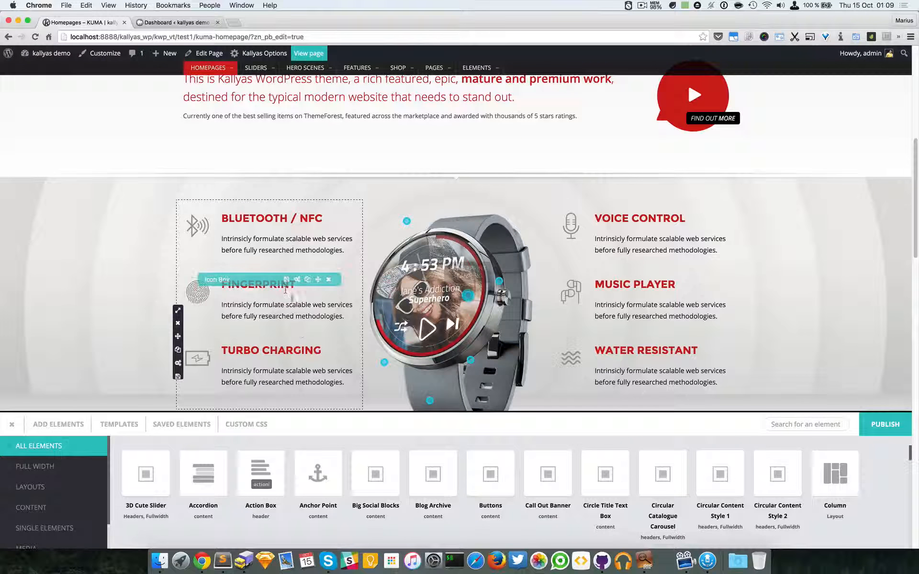
scroll(down, 3)
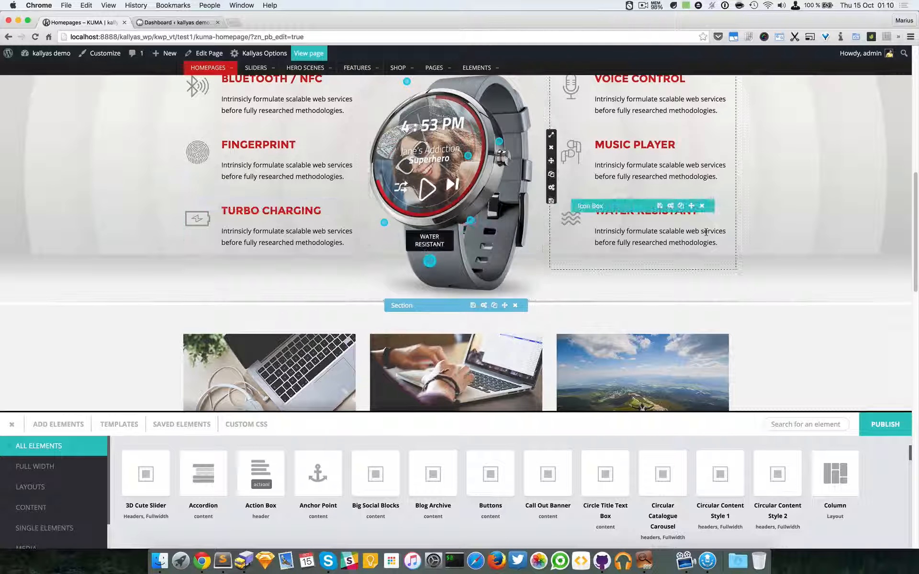
scroll(down, 3)
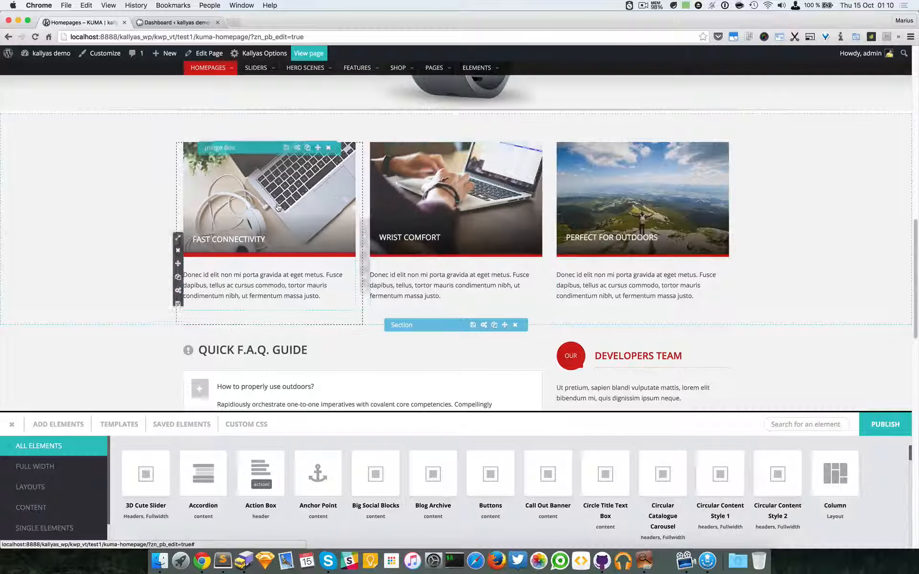
scroll(up, 3)
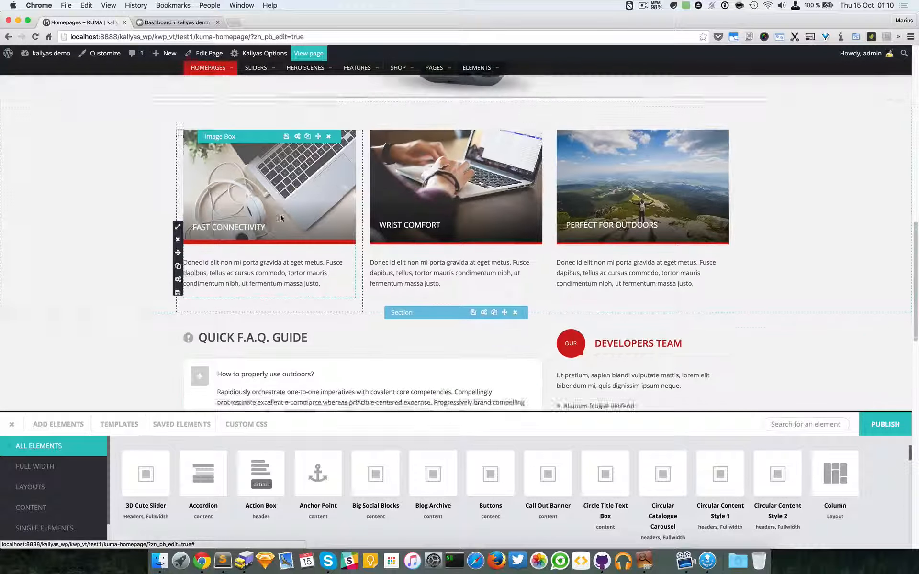
scroll(down, 3)
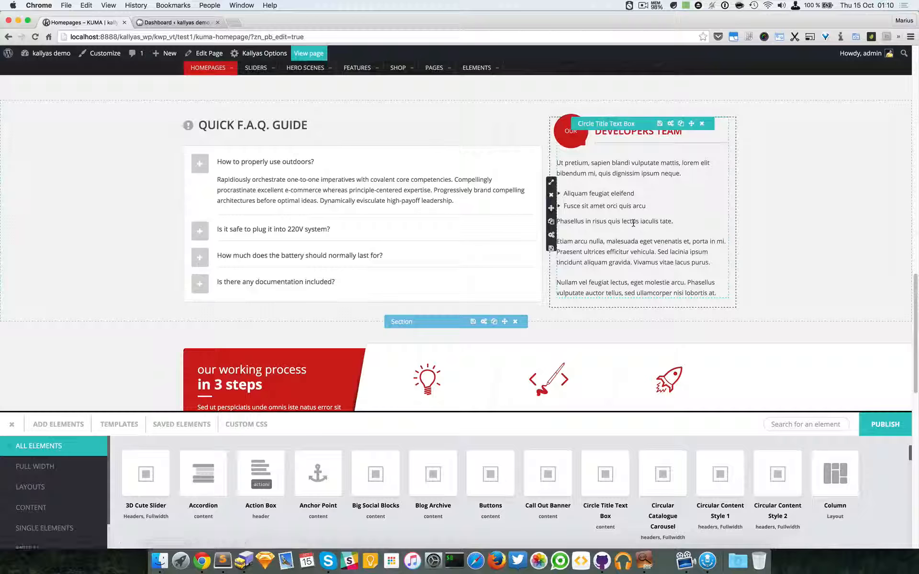
mouse_move(651, 188)
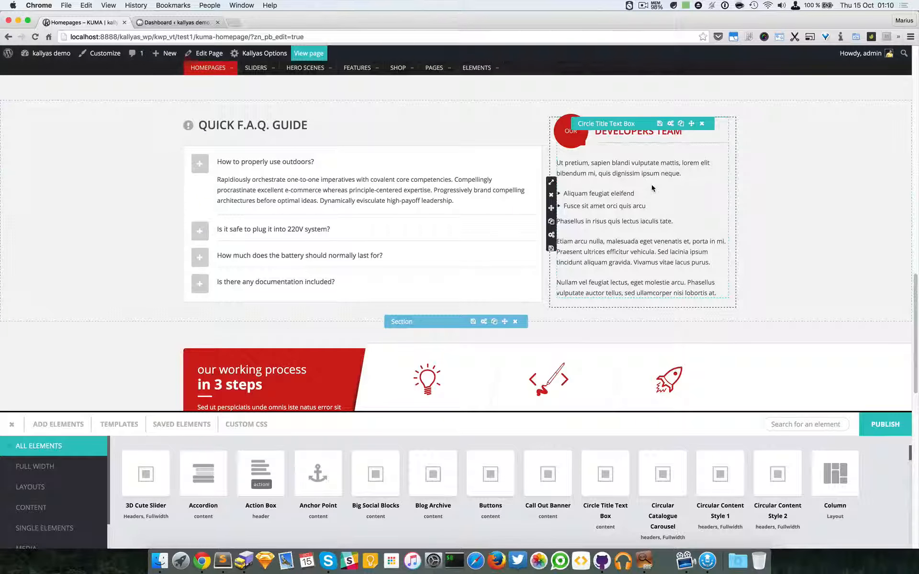
scroll(up, 3)
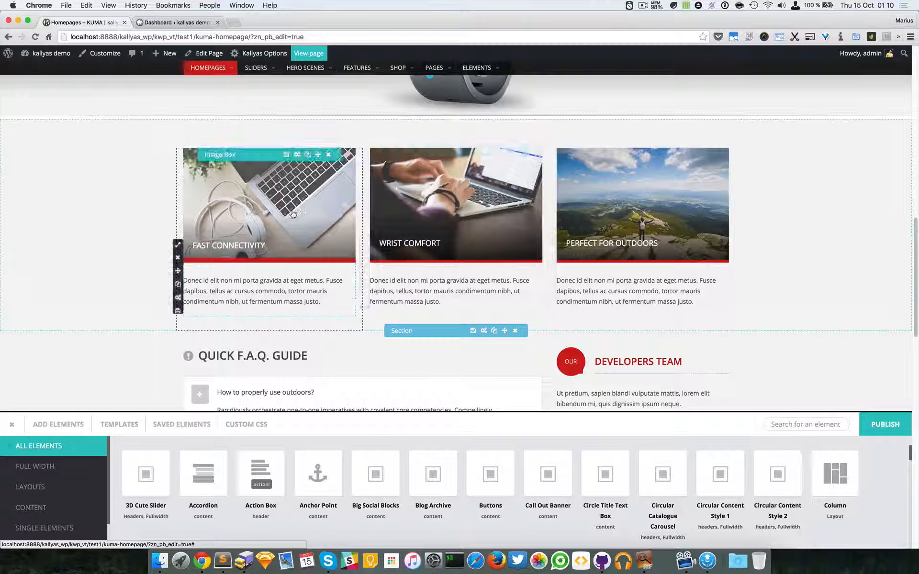
Clone the Fast Connectivity Image Box and review the copy's options without changing them.
click(640, 204)
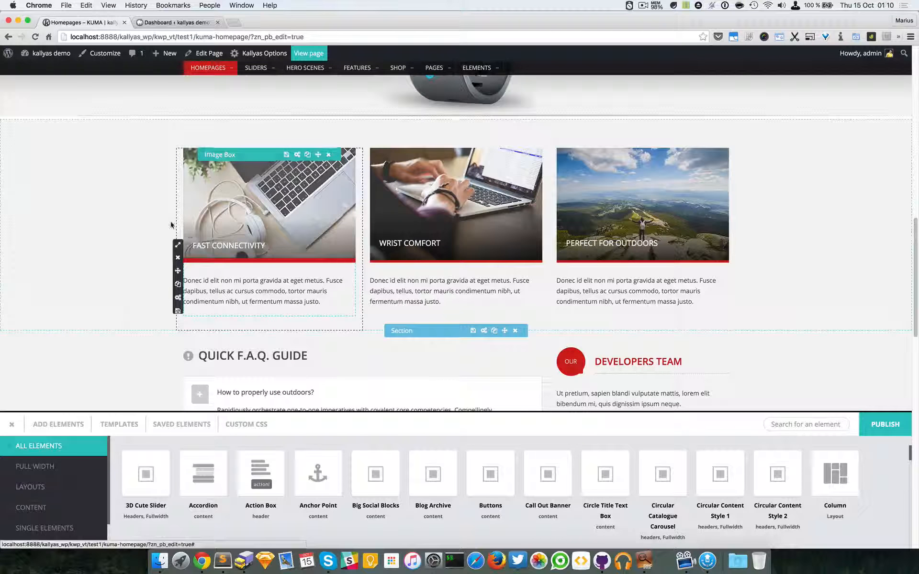
mouse_move(419, 219)
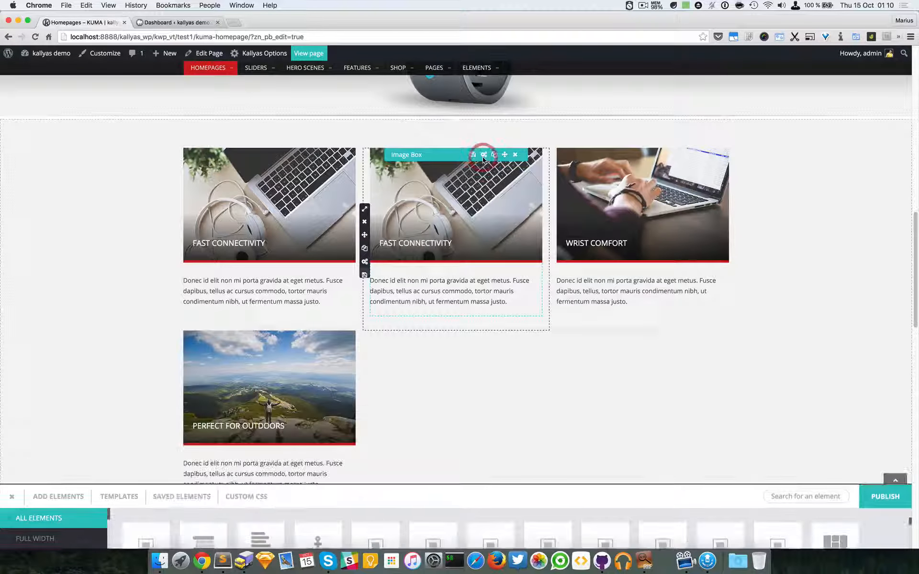
click(473, 154)
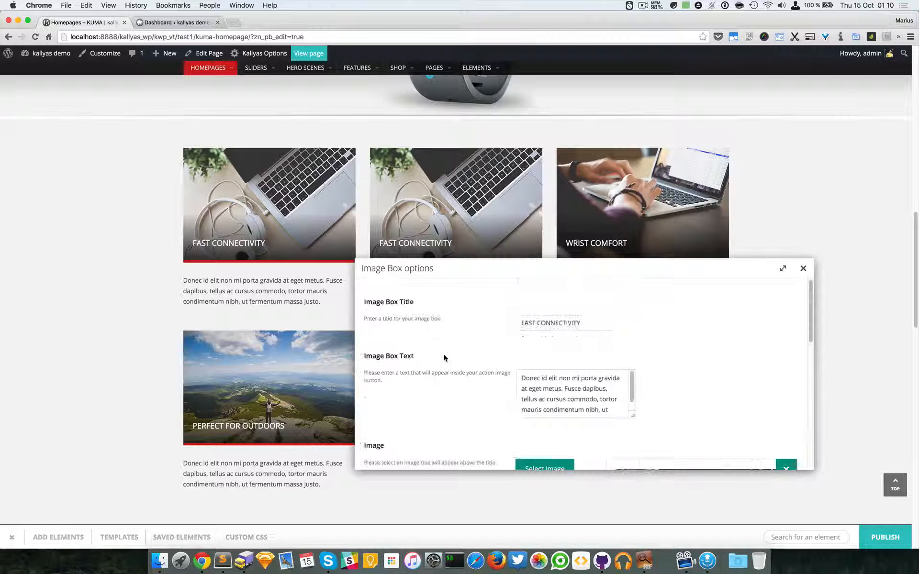
click(803, 269)
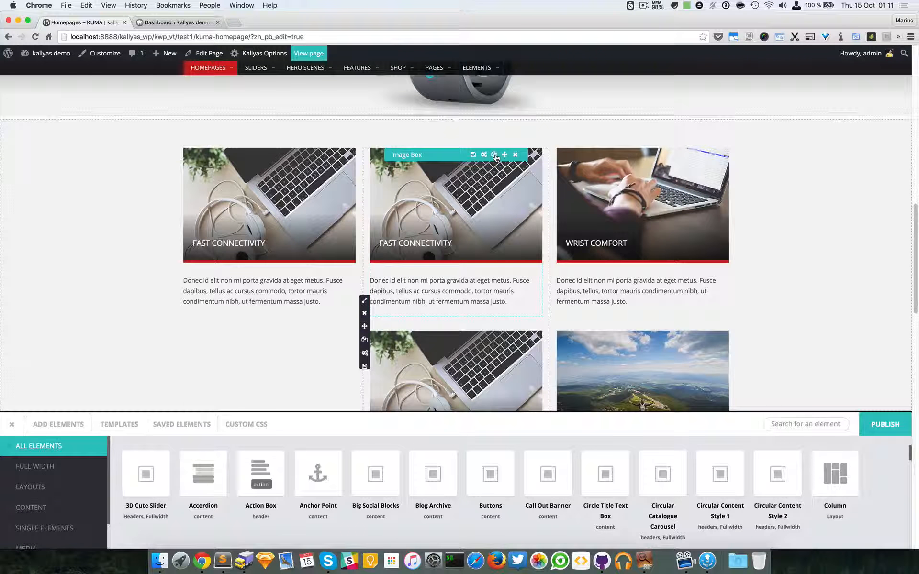
Adjust the copied column's width so one Fast Connectivity copy sits beside the original and Wrist Comfort.
scroll(down, 3)
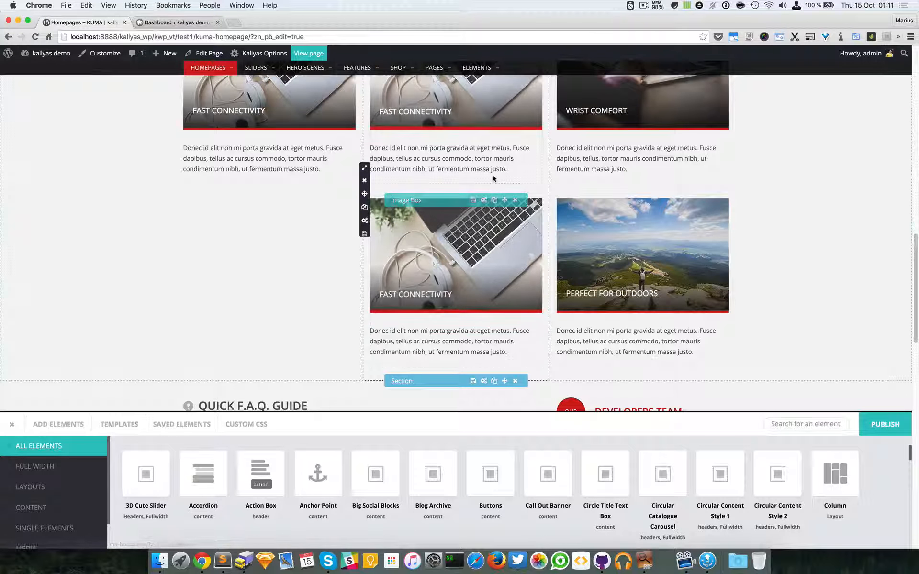
scroll(up, 3)
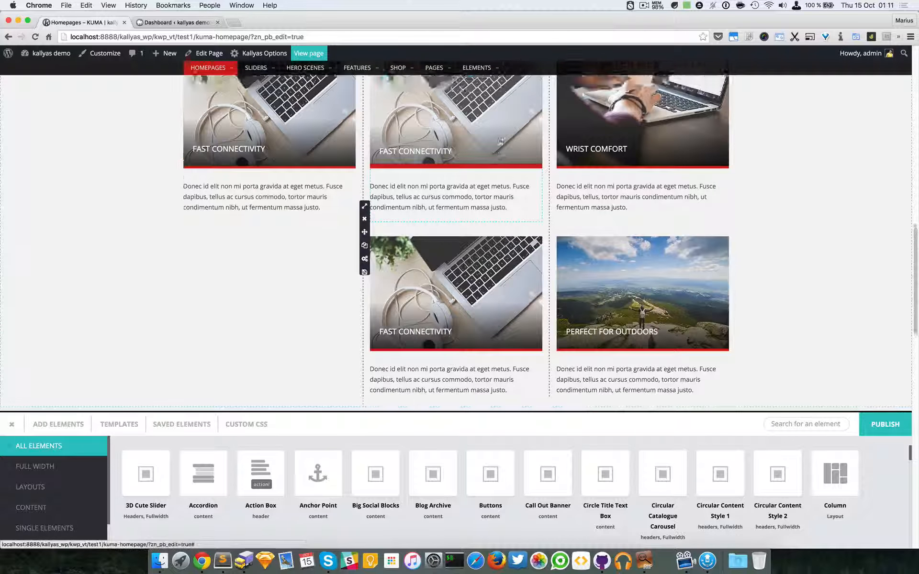
scroll(up, 3)
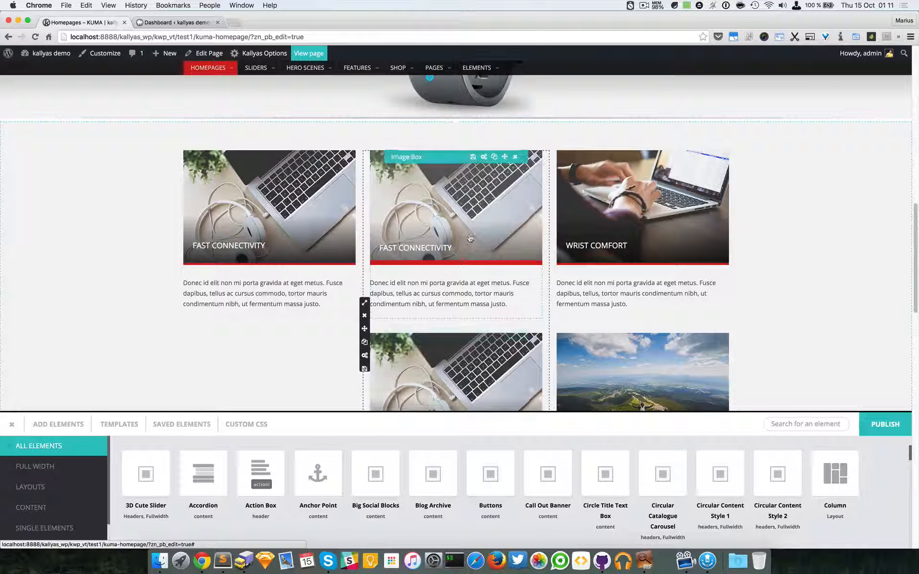
click(364, 303)
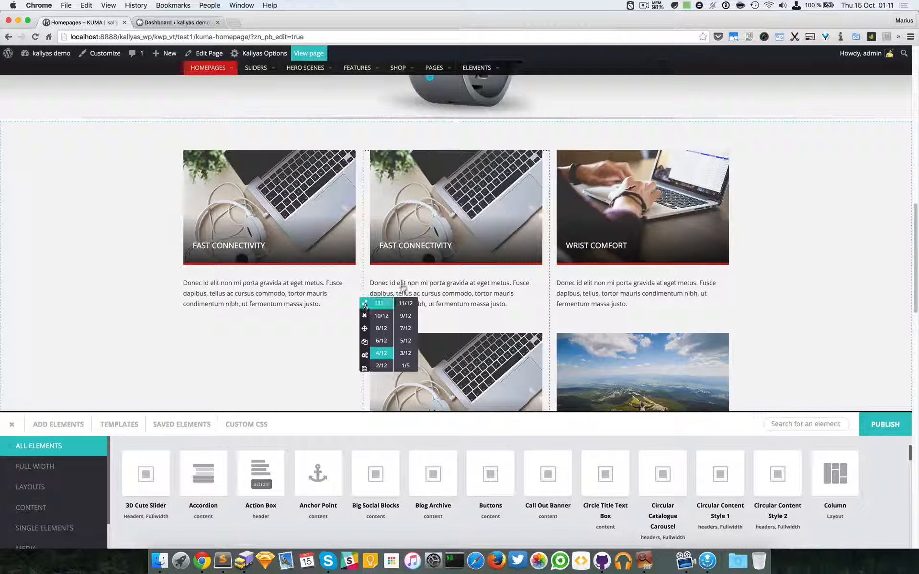
click(364, 315)
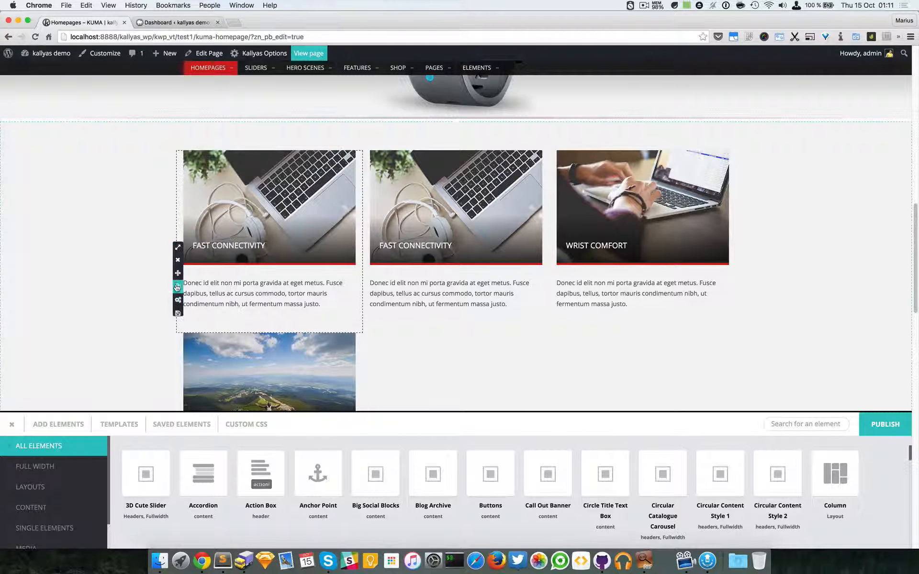
Scroll down to the Quick F.A.Q. Guide accordion and back up to recheck the feature grid.
scroll(down, 3)
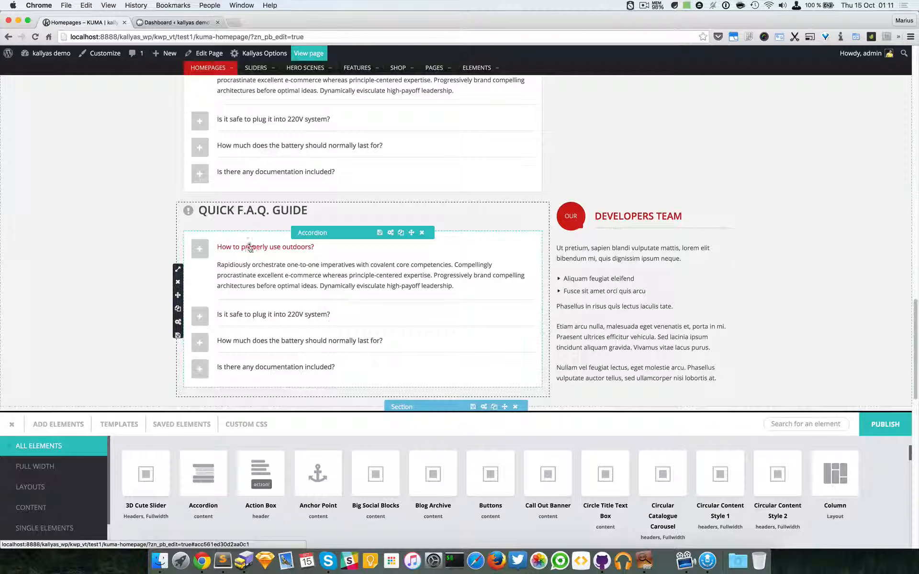
scroll(up, 3)
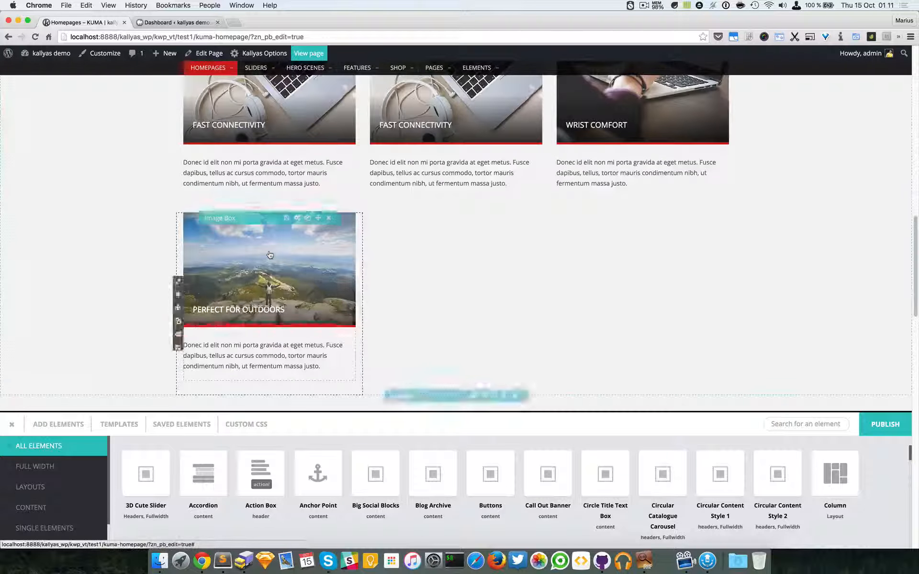
scroll(up, 3)
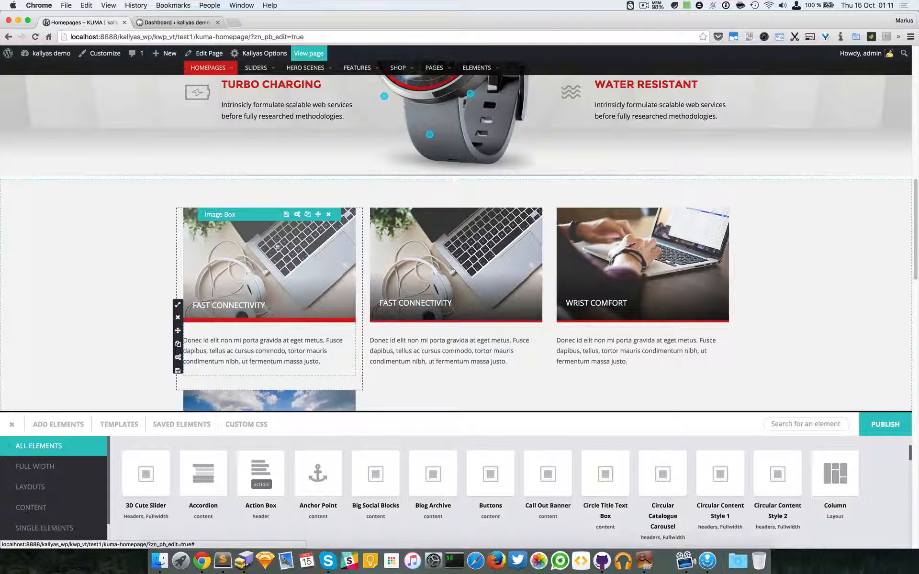
scroll(up, 3)
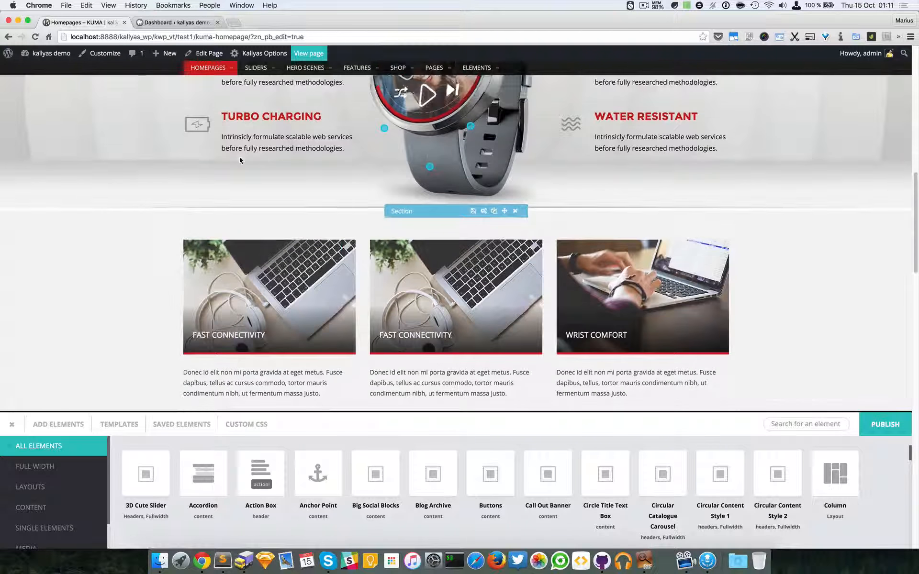